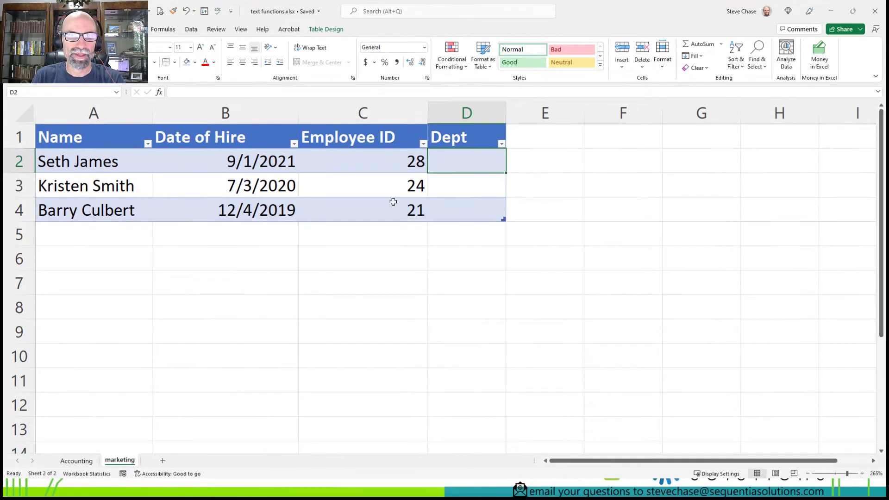
Step: Enter =CELL("filename",A1) in B7 to return the workbook path, file and sheet name
left_click(225, 283)
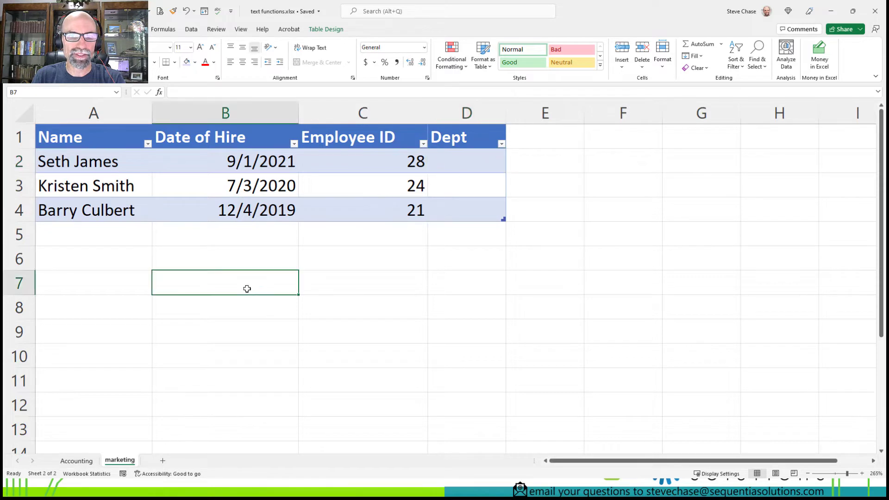
type("=")
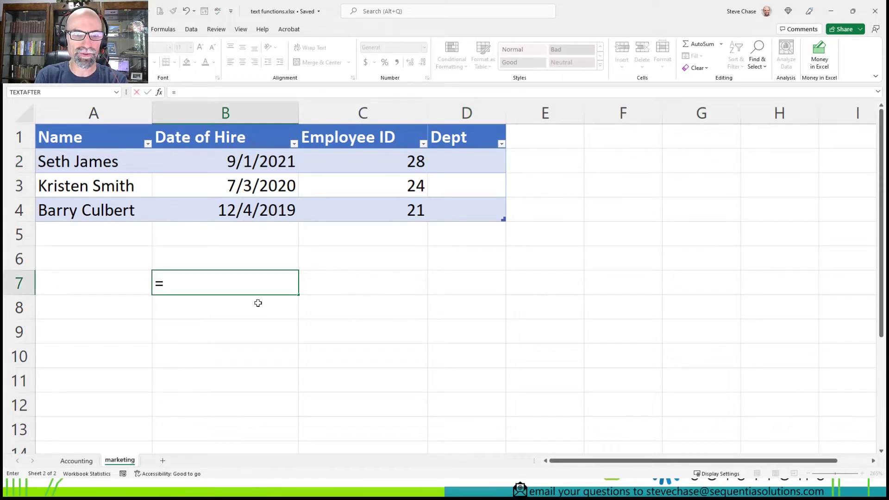
type("cell")
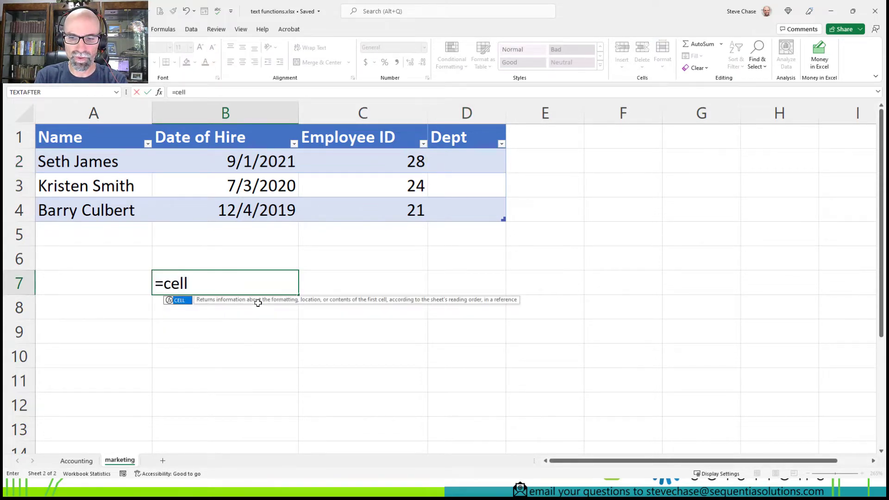
type("(")
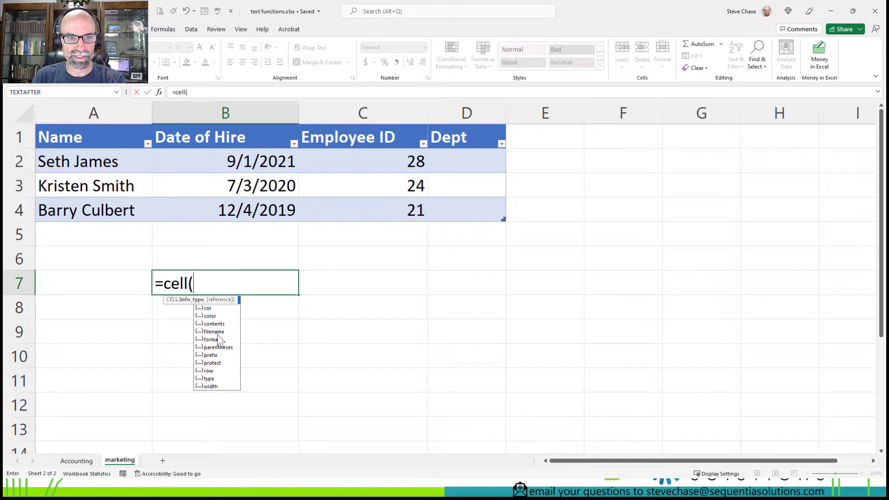
type("\"filename\"")
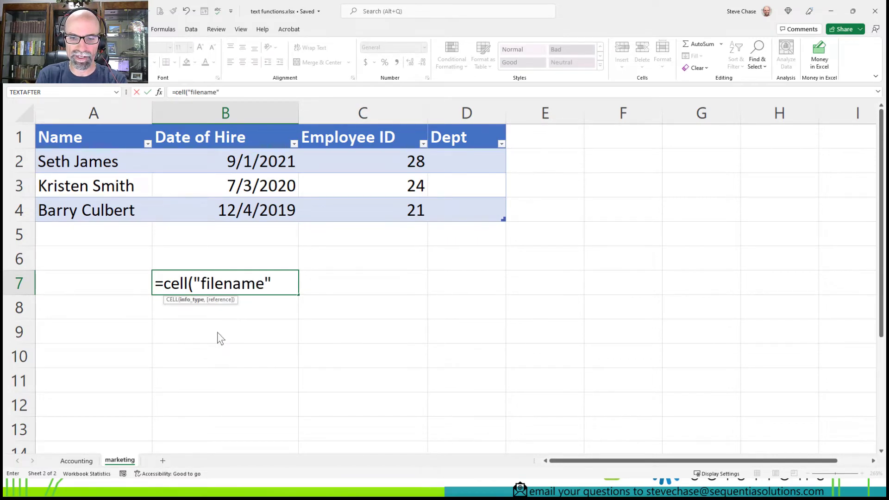
type(",a1")
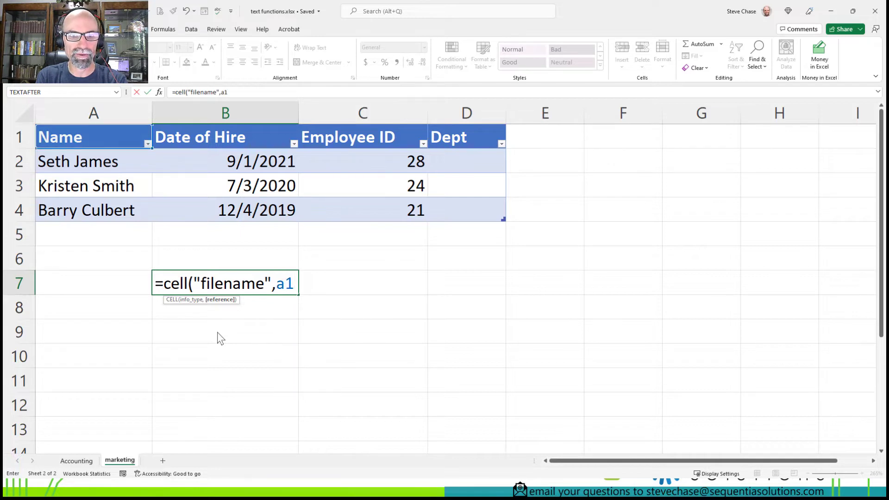
key("Enter")
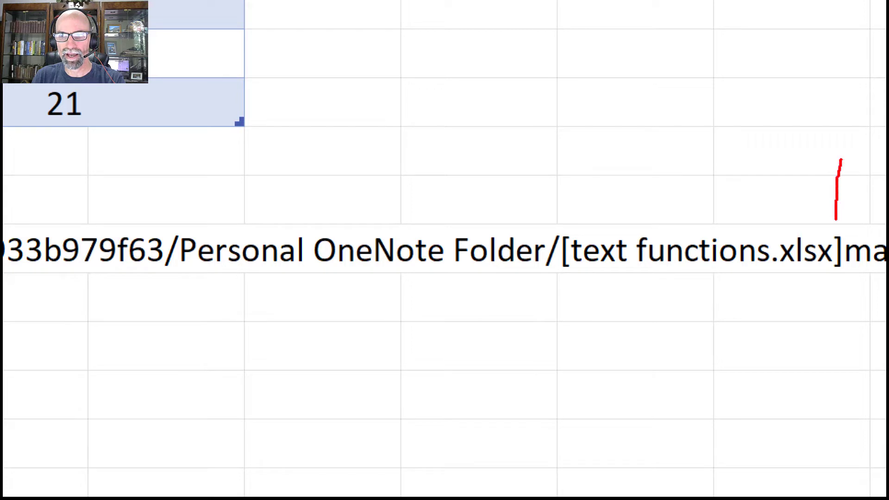
left_click_drag(839, 165, 839, 224)
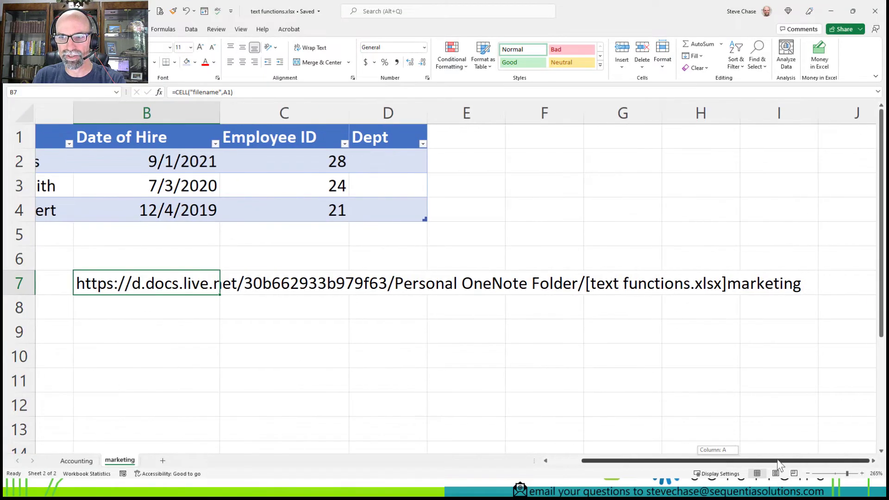
mouse_move(725, 342)
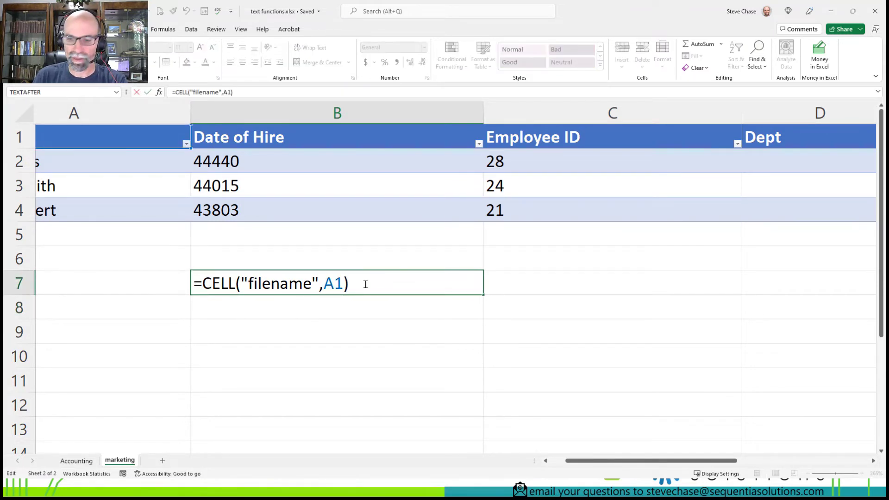
key("Enter")
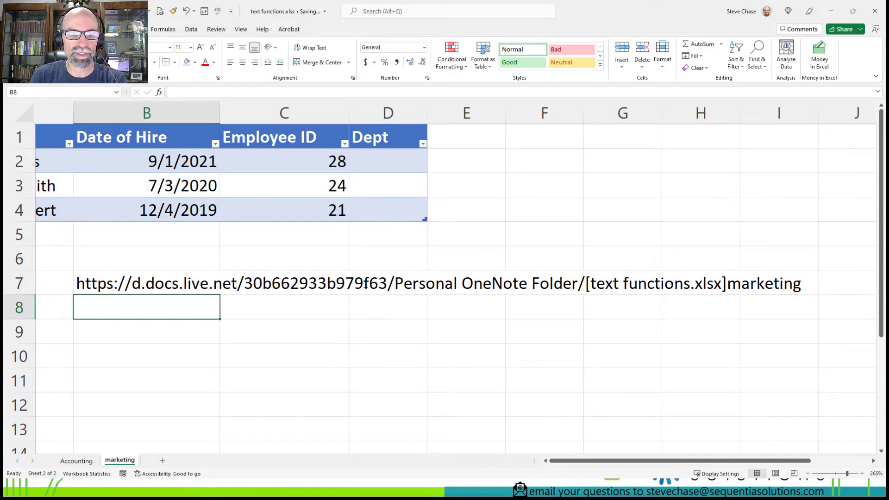
Step: Enter =TEXTAFTER(B7,"]") in B9 to extract the sheet name "marketing"
left_click(154, 330)
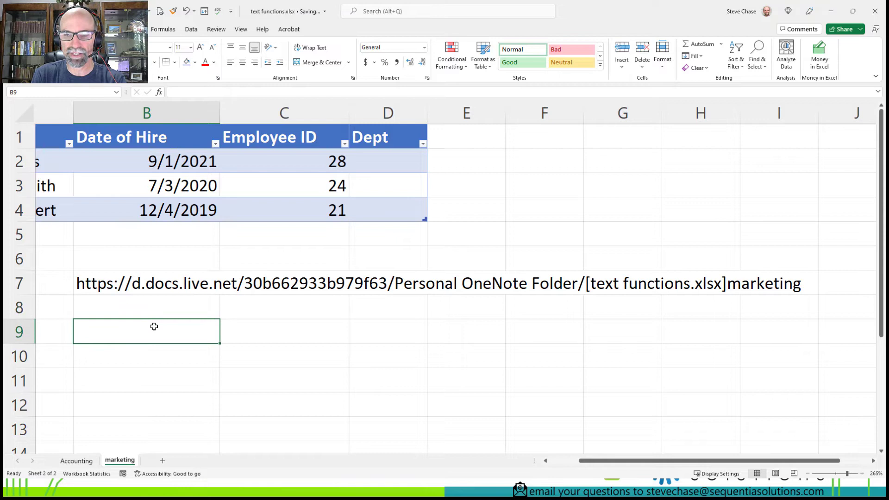
type("=textaf")
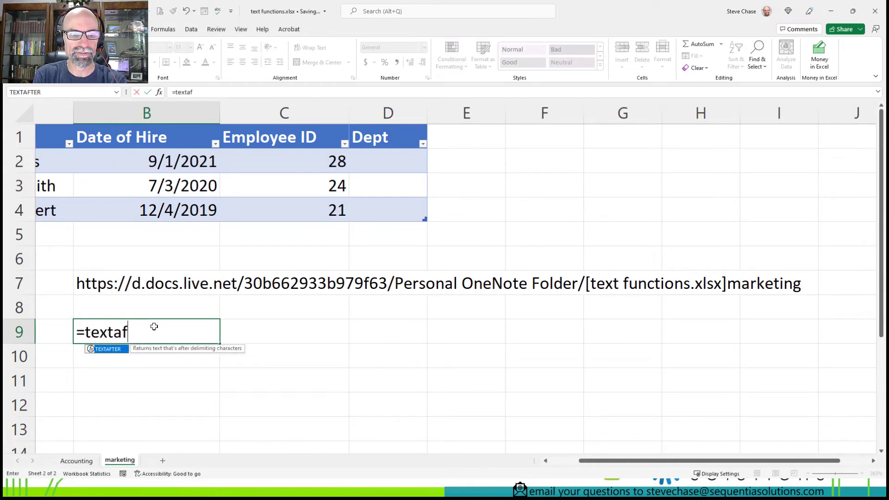
type("ter(B7")
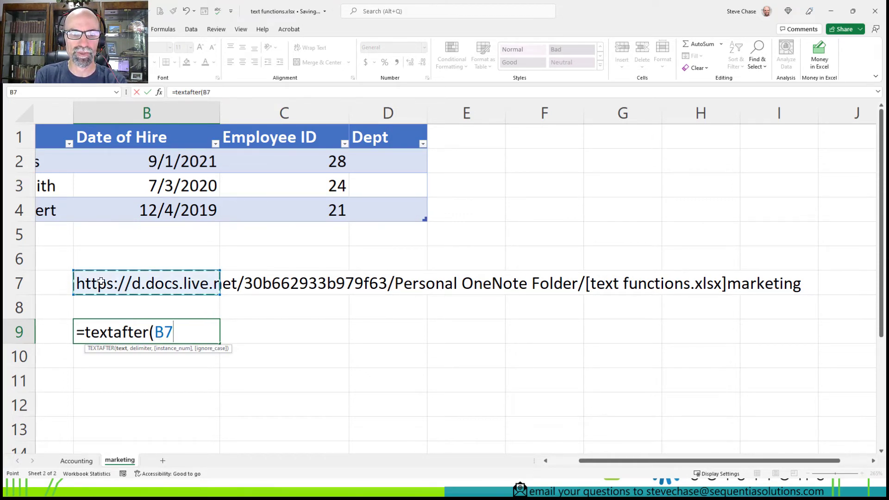
type(",\"")
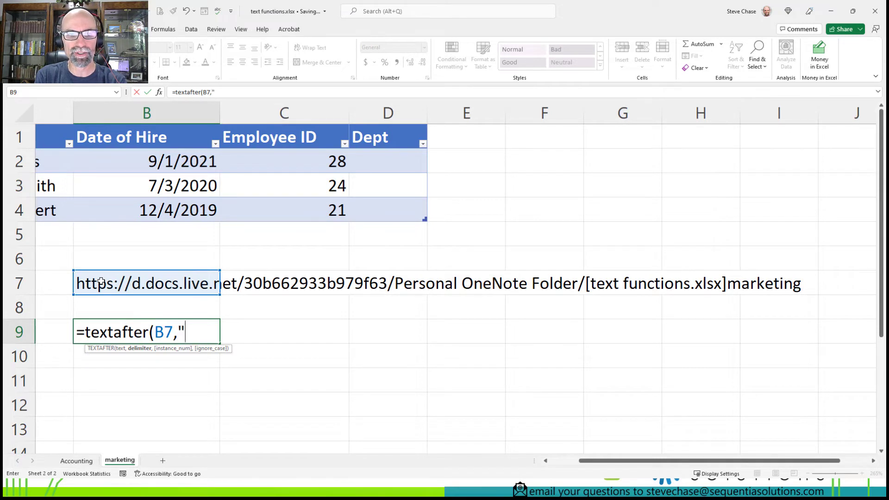
type("]")
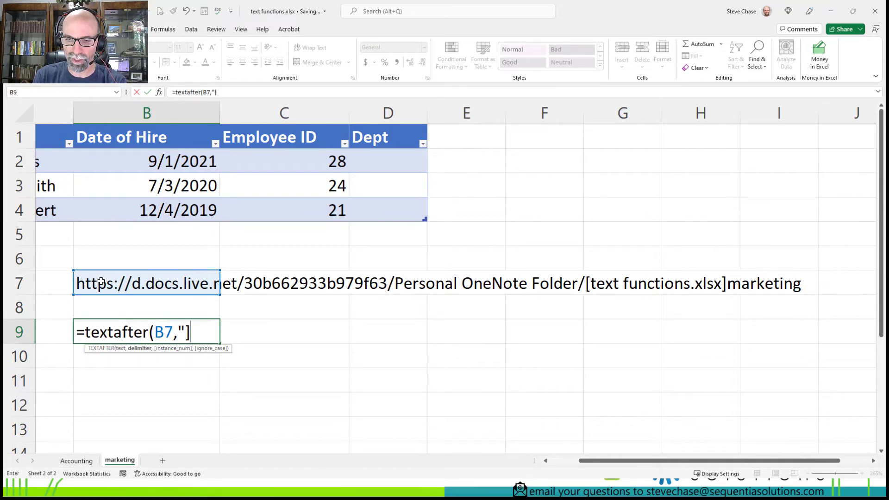
type("\"")
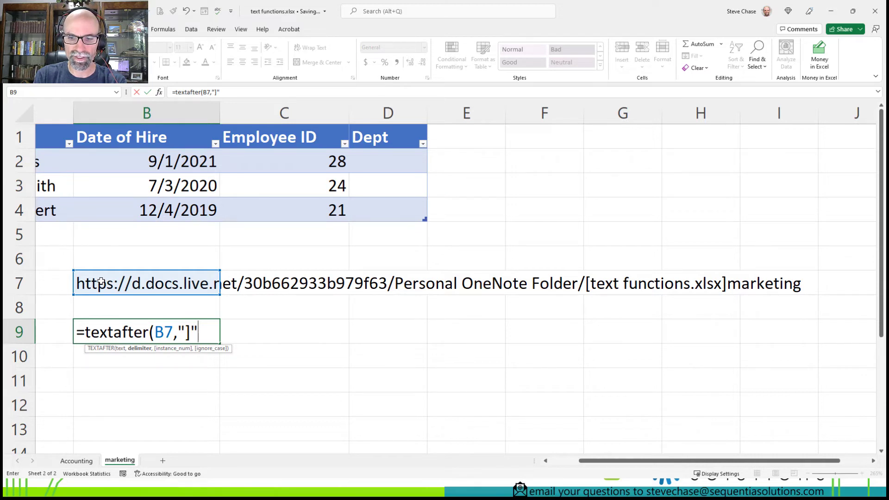
key("Enter")
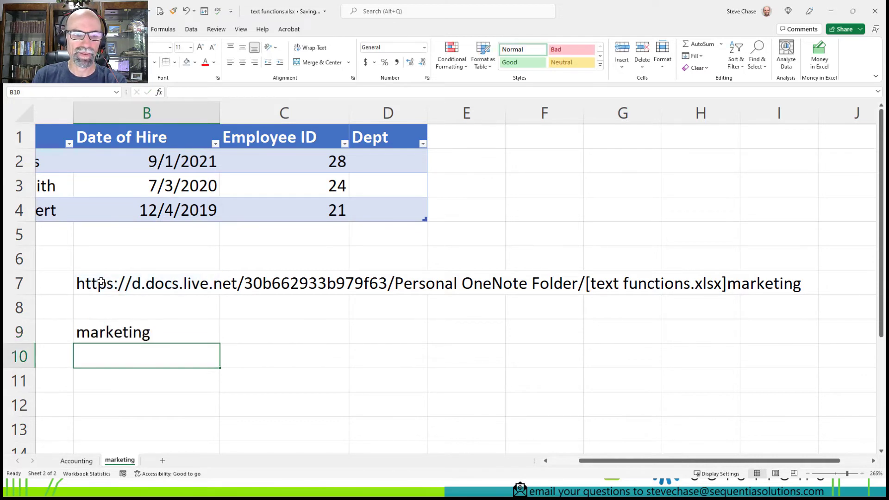
mouse_move(105, 312)
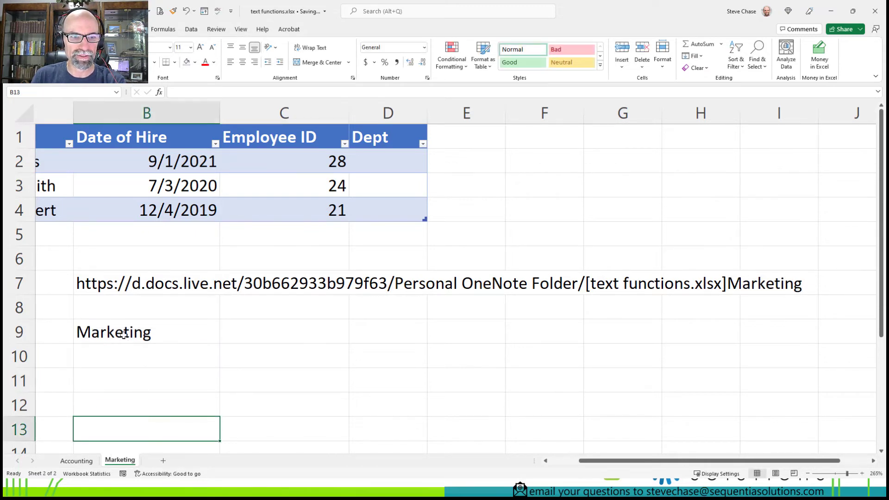
Step: Review the B9 TEXTAFTER result, then select the first Dept cell D2
left_click(122, 331)
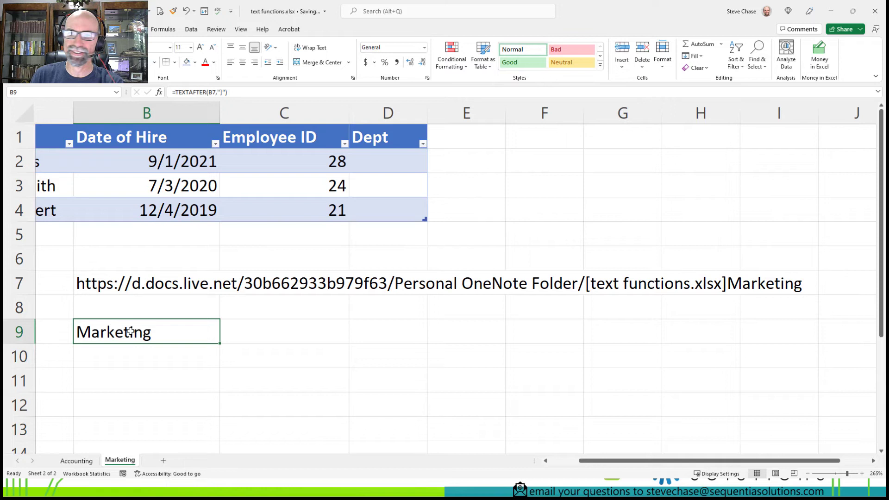
left_click(383, 161)
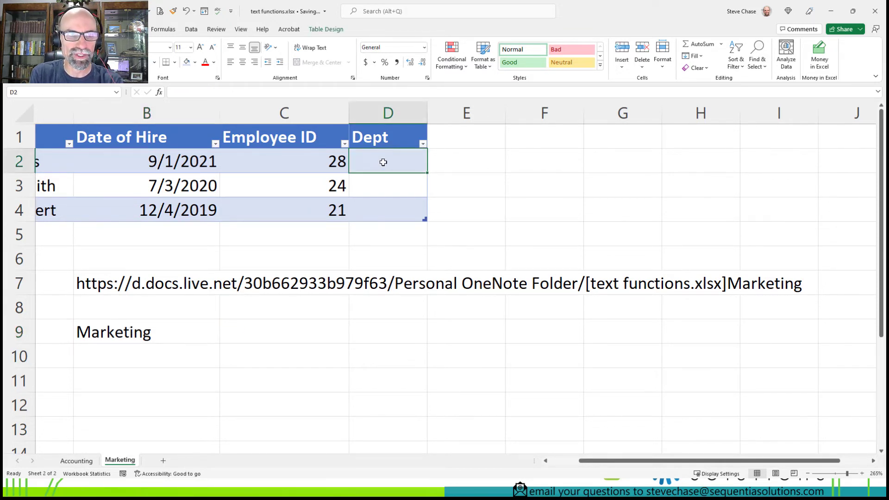
Step: Enter =CELL("filename",A1) in the first Dept cell D2
type("=cel")
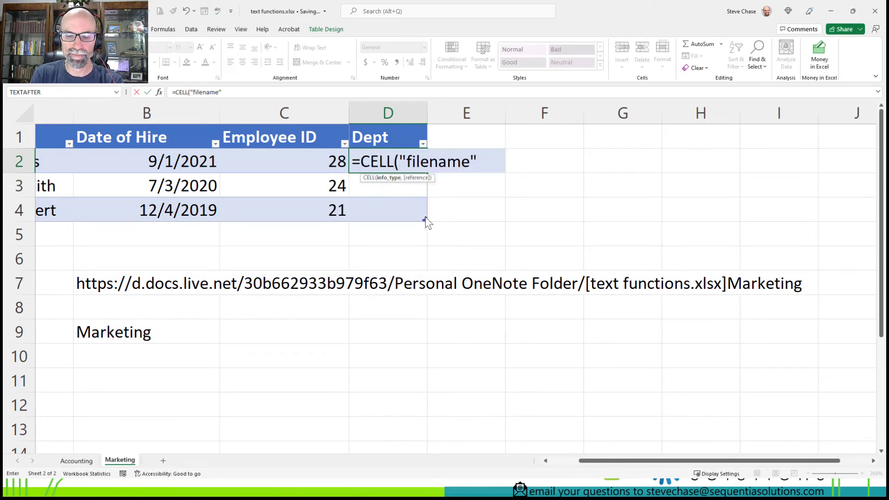
type(",a")
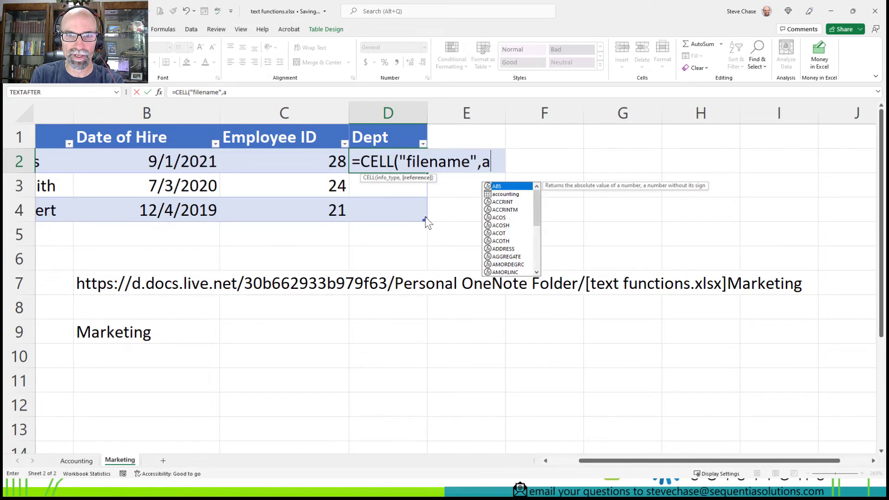
type("1")
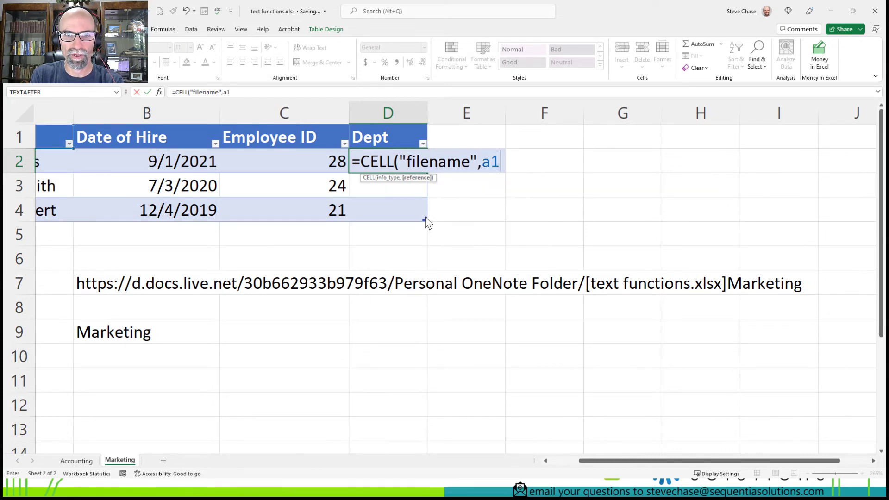
type(")")
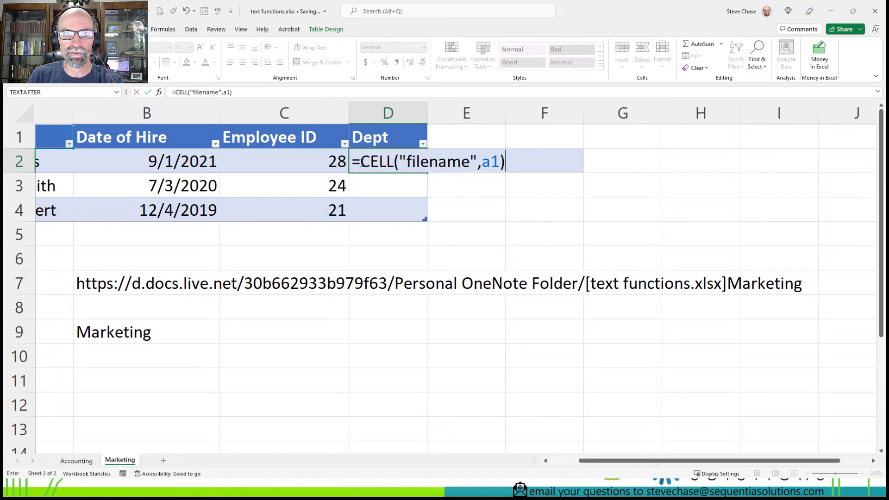
key("Enter")
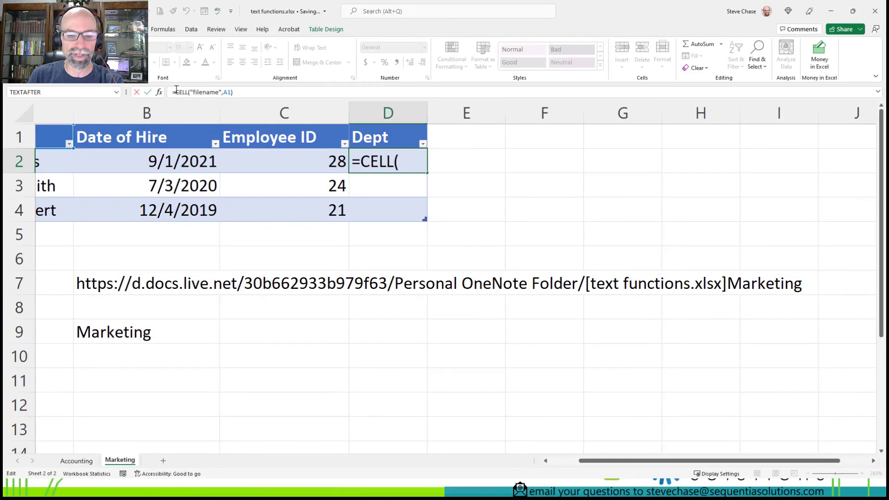
Step: Wrap it as =TEXTAFTER(CELL("filename",A1),"]") to return just the sheet name
type("tex")
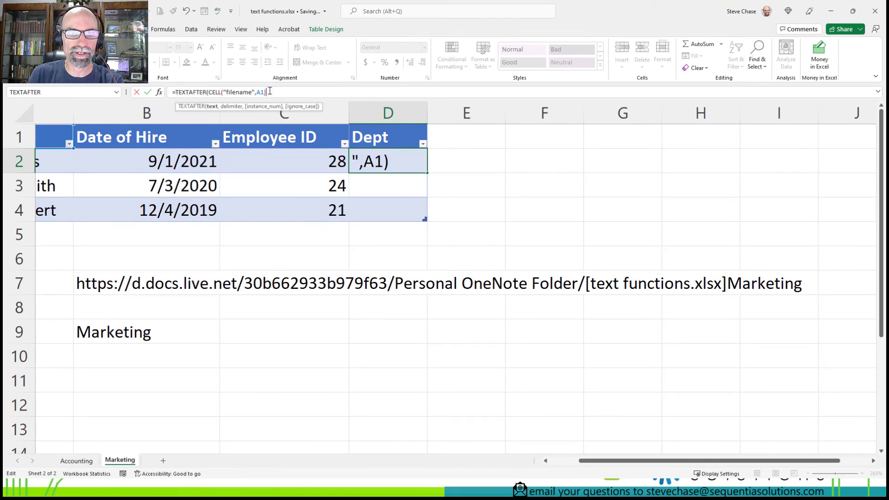
type(",\"")
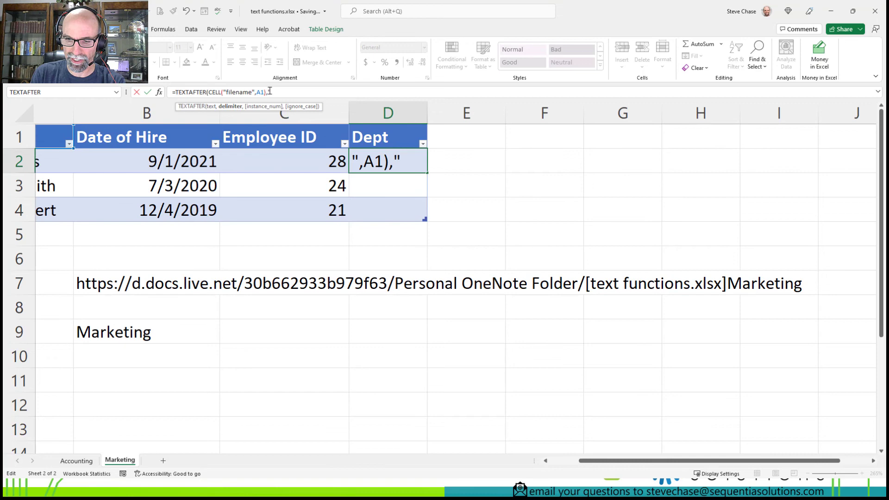
type("]")
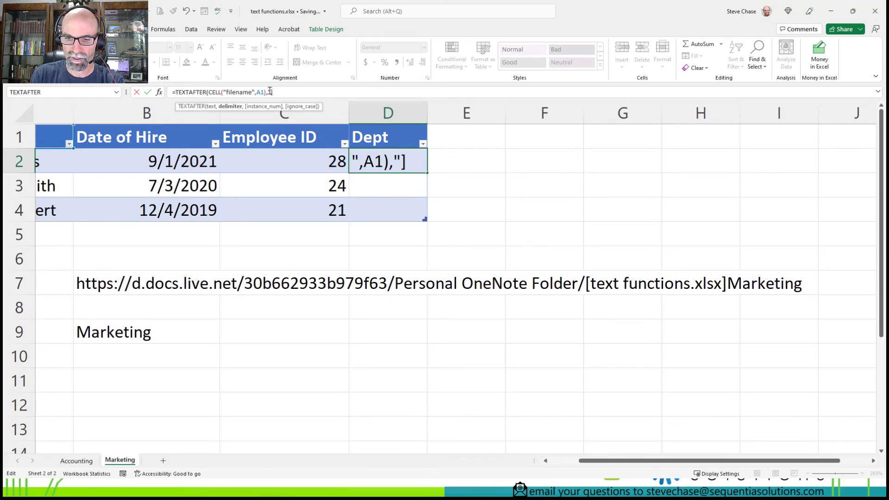
type(")")
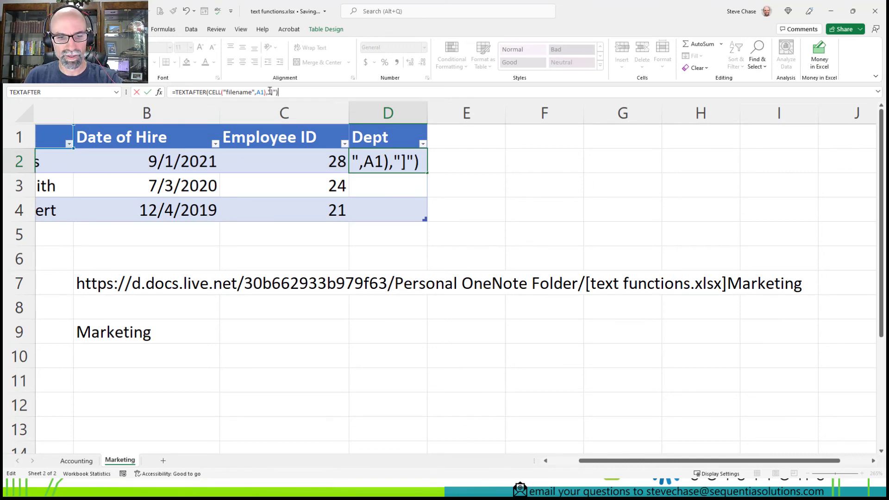